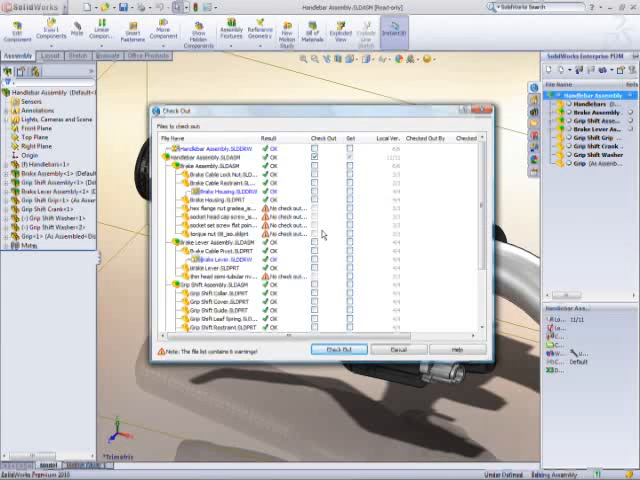
- Check out the Handlebar Assembly and its component files through Enterprise PDM
left_click(338, 349)
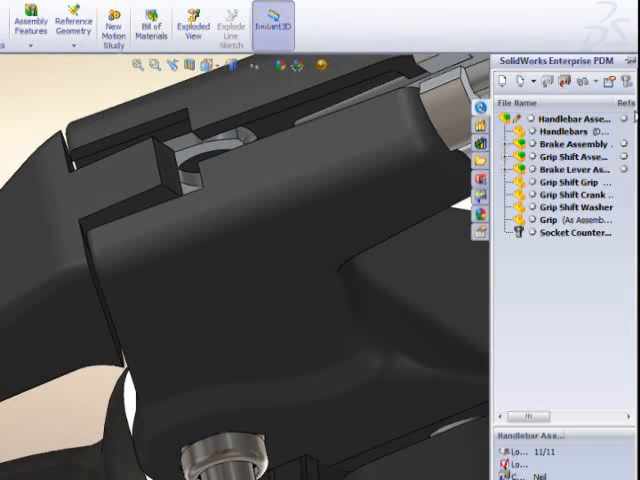
mouse_move(567, 232)
type("Added bolt")
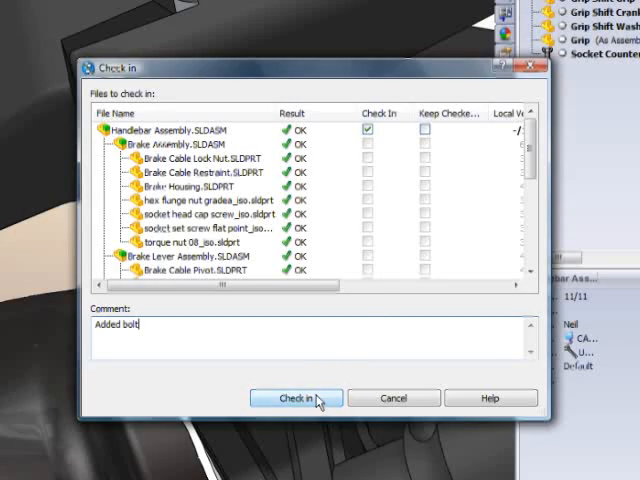
- Check the handlebar assembly into the vault with the comment 'Added bolt'
left_click(295, 398)
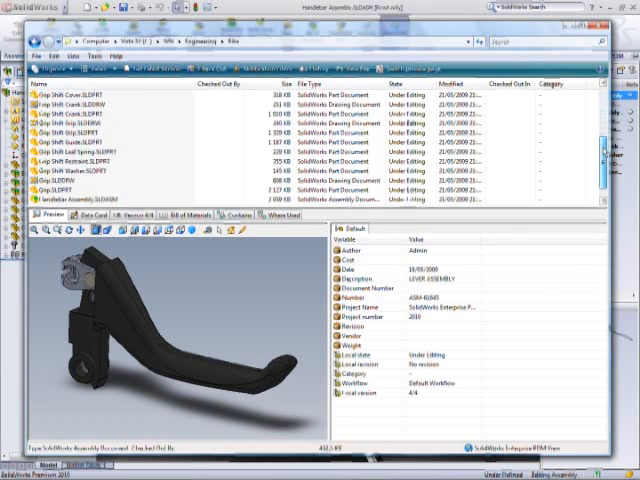
- Scroll the vault's Bike folder file list to review the Handlebar Assembly files
scroll("down", 3)
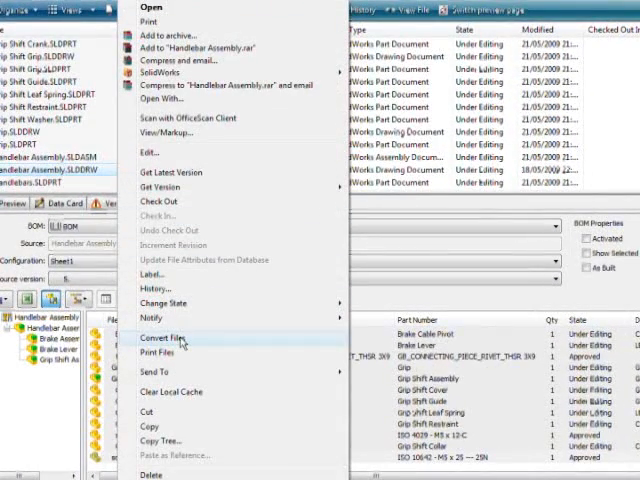
mouse_move(165, 353)
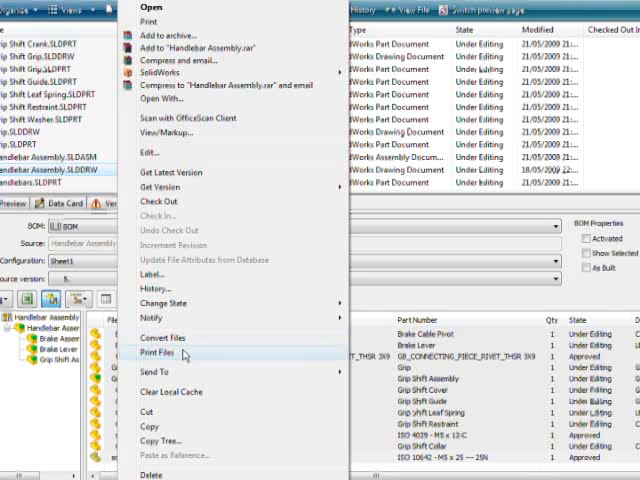
- Open Print Files for Handlebar Assembly.SLDDRW from the Explorer context menu
left_click(161, 353)
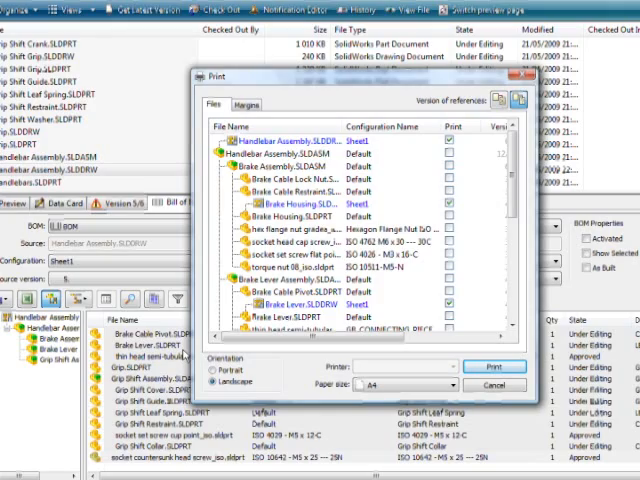
- Print the checked handlebar drawings in landscape on A4
left_click(494, 386)
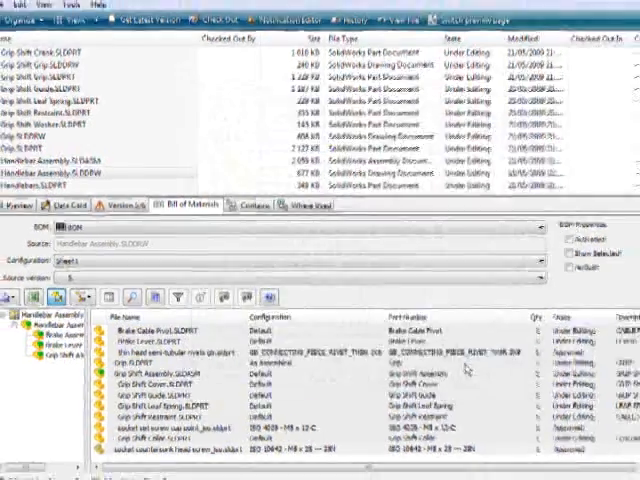